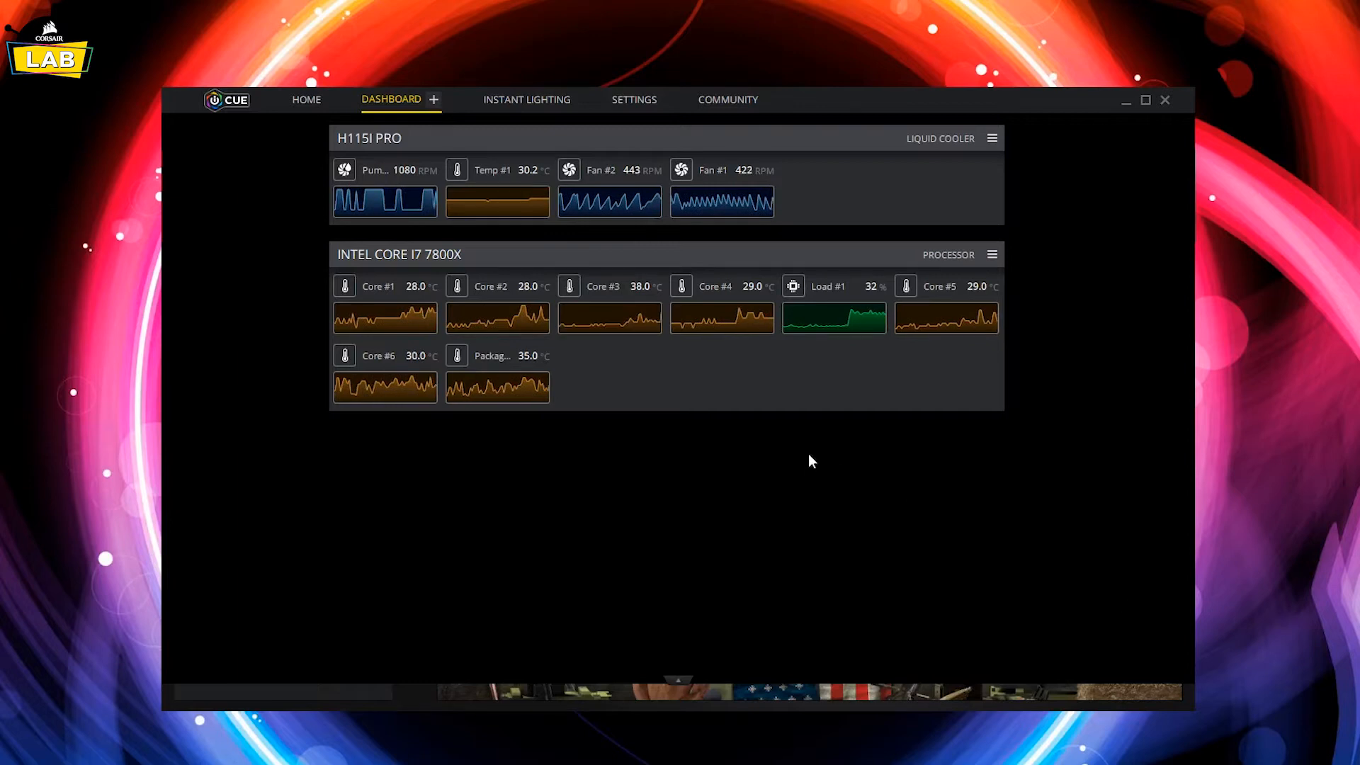
Return from the sensor dashboard to the home overview of connected devices.
click(306, 99)
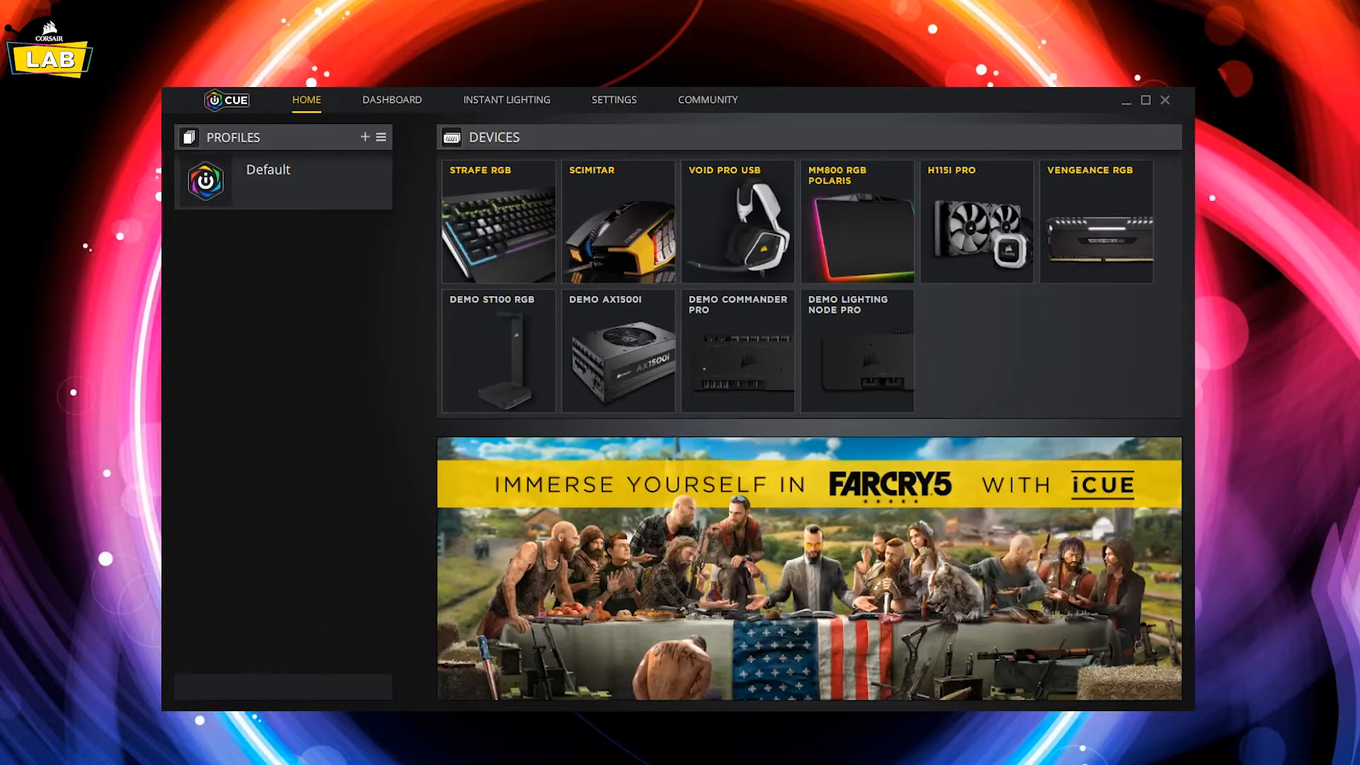
mouse_move(1292, 568)
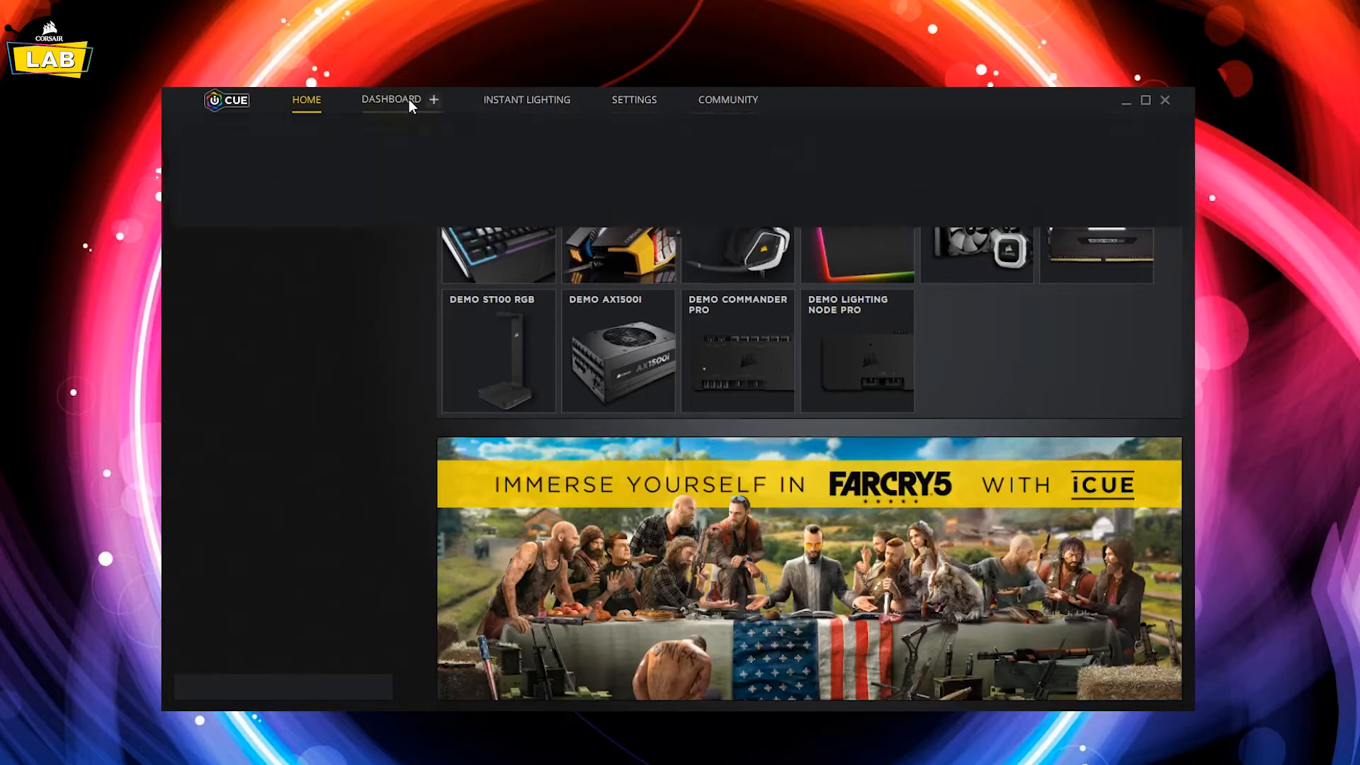
Add the Intel Core i7 7800X system panel to the dashboard and show graphs on the Radeon RX 560 panel.
click(391, 99)
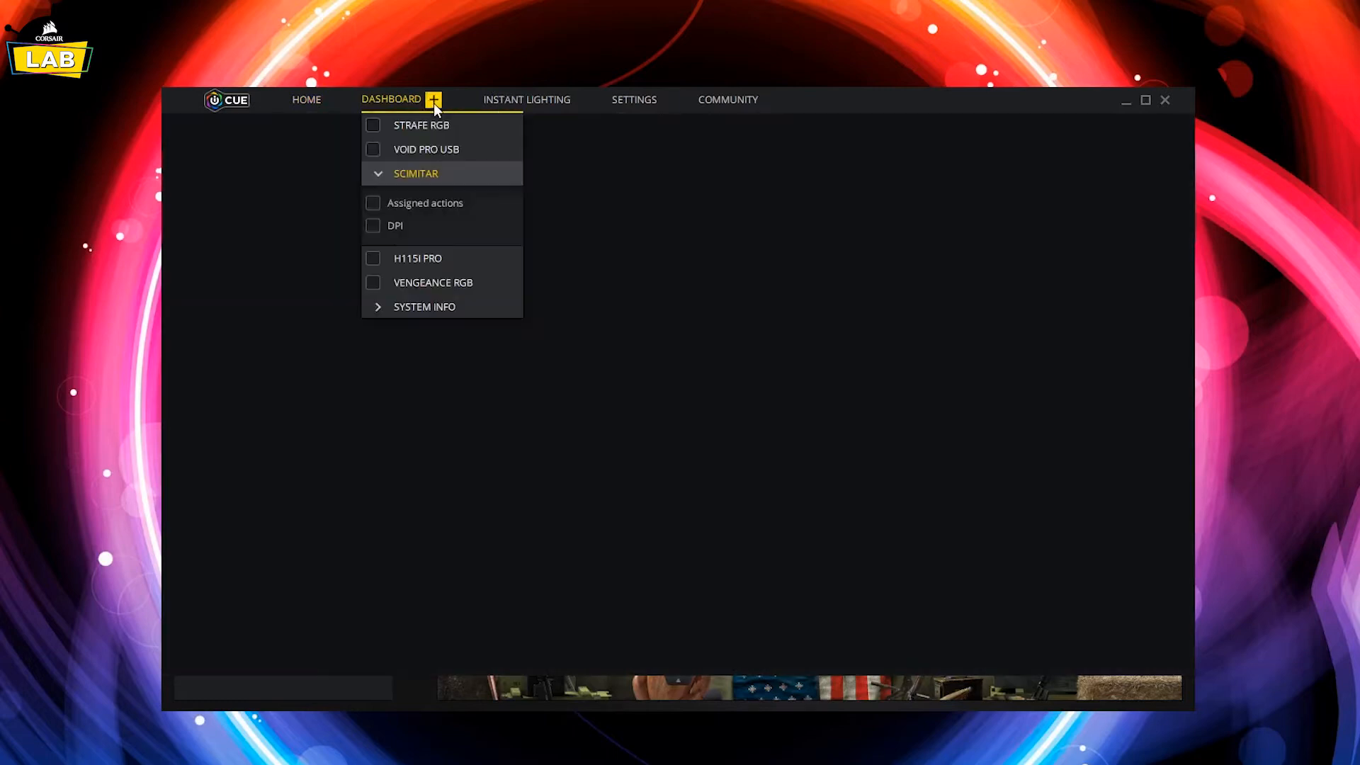
click(373, 257)
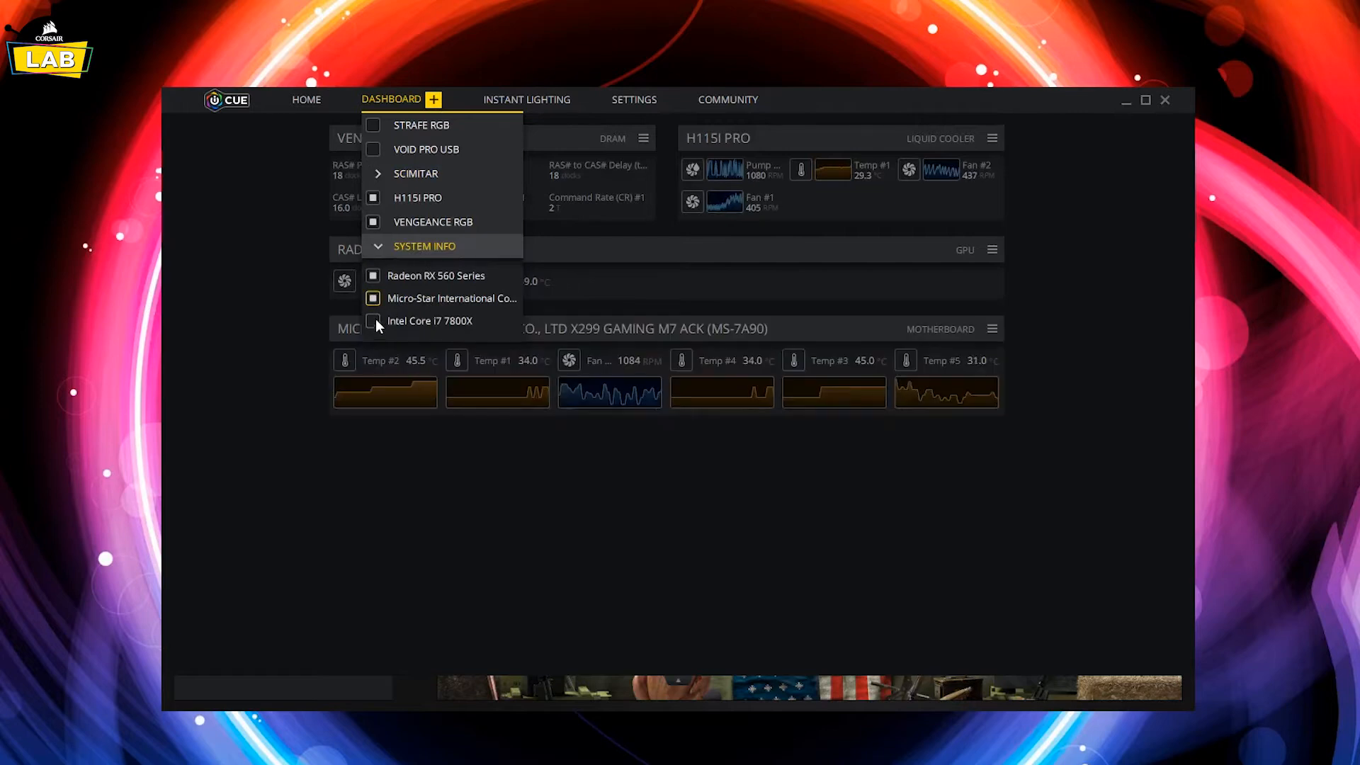
click(372, 320)
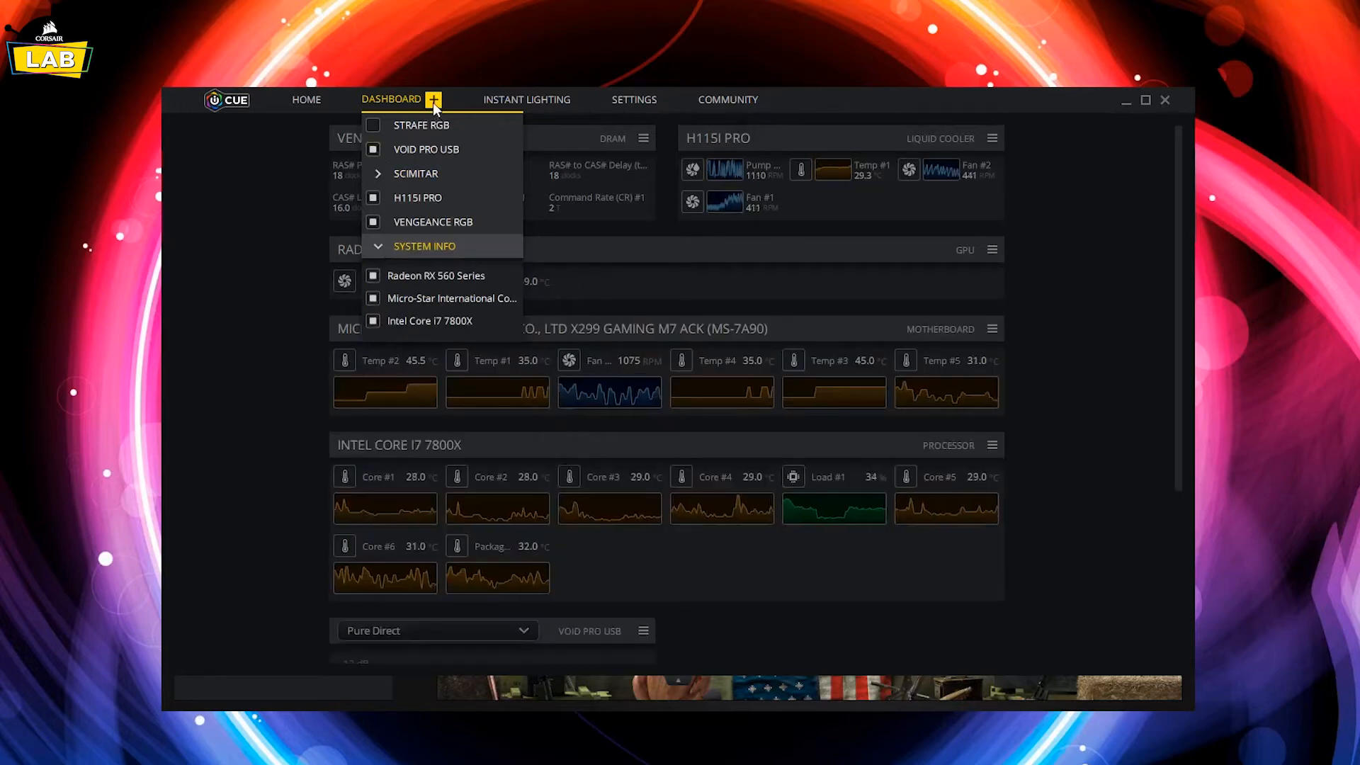
click(433, 99)
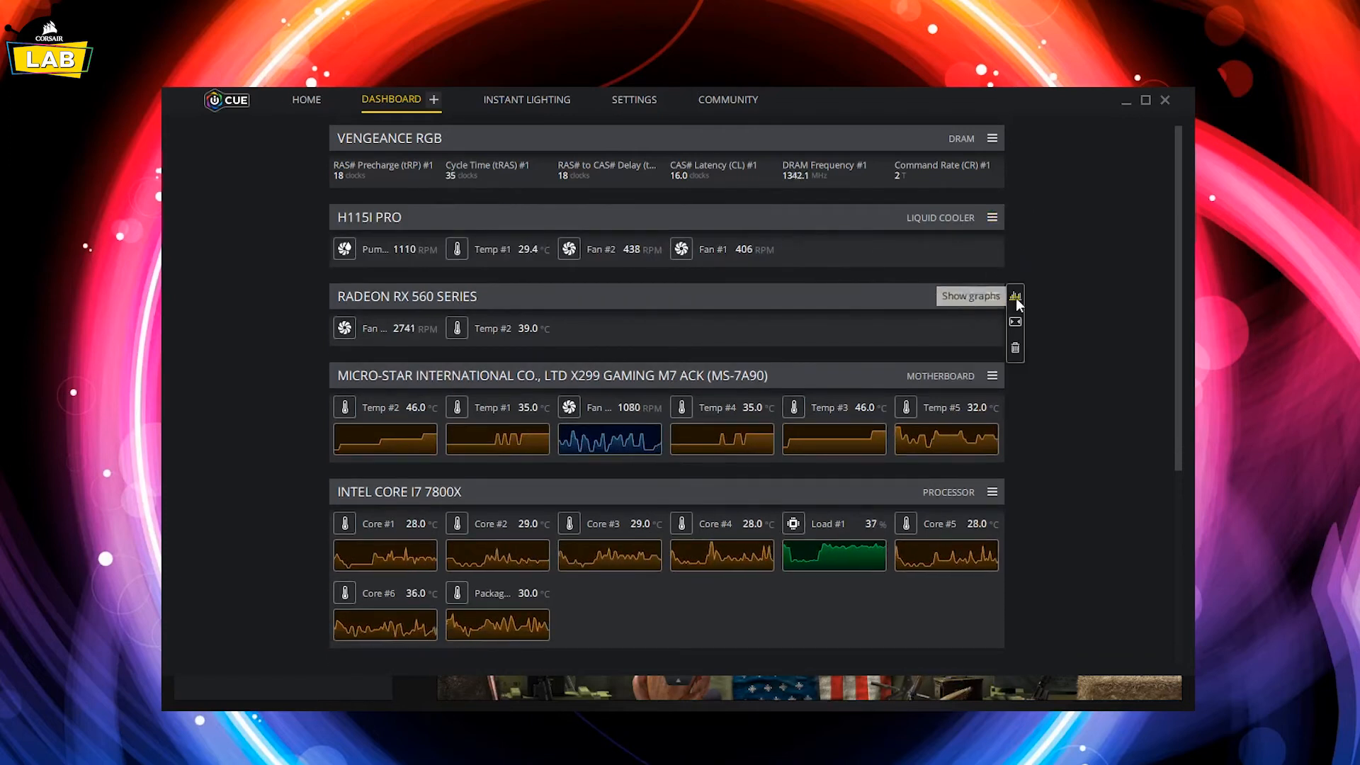
click(1014, 296)
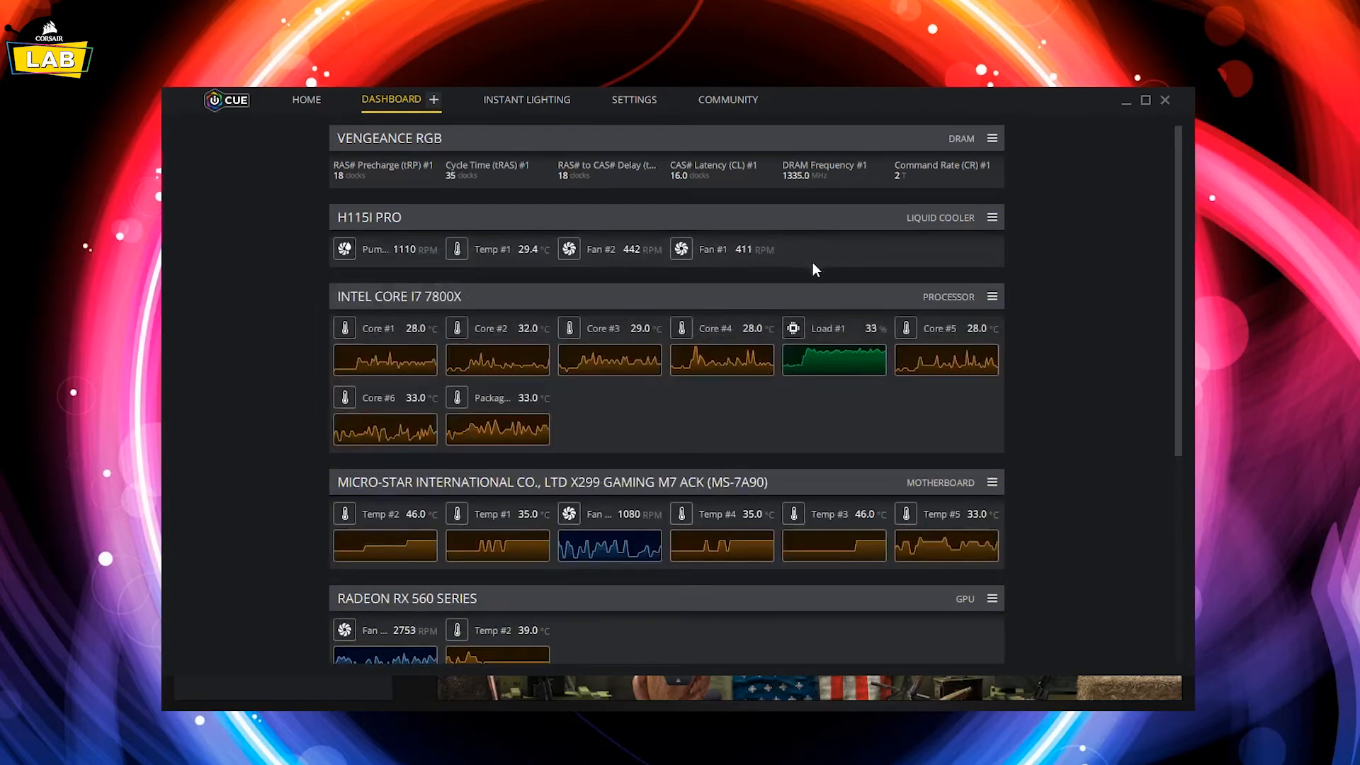
Set the Wallpaper-v13 image as the dashboard background in Settings, then view it behind the panels.
click(613, 99)
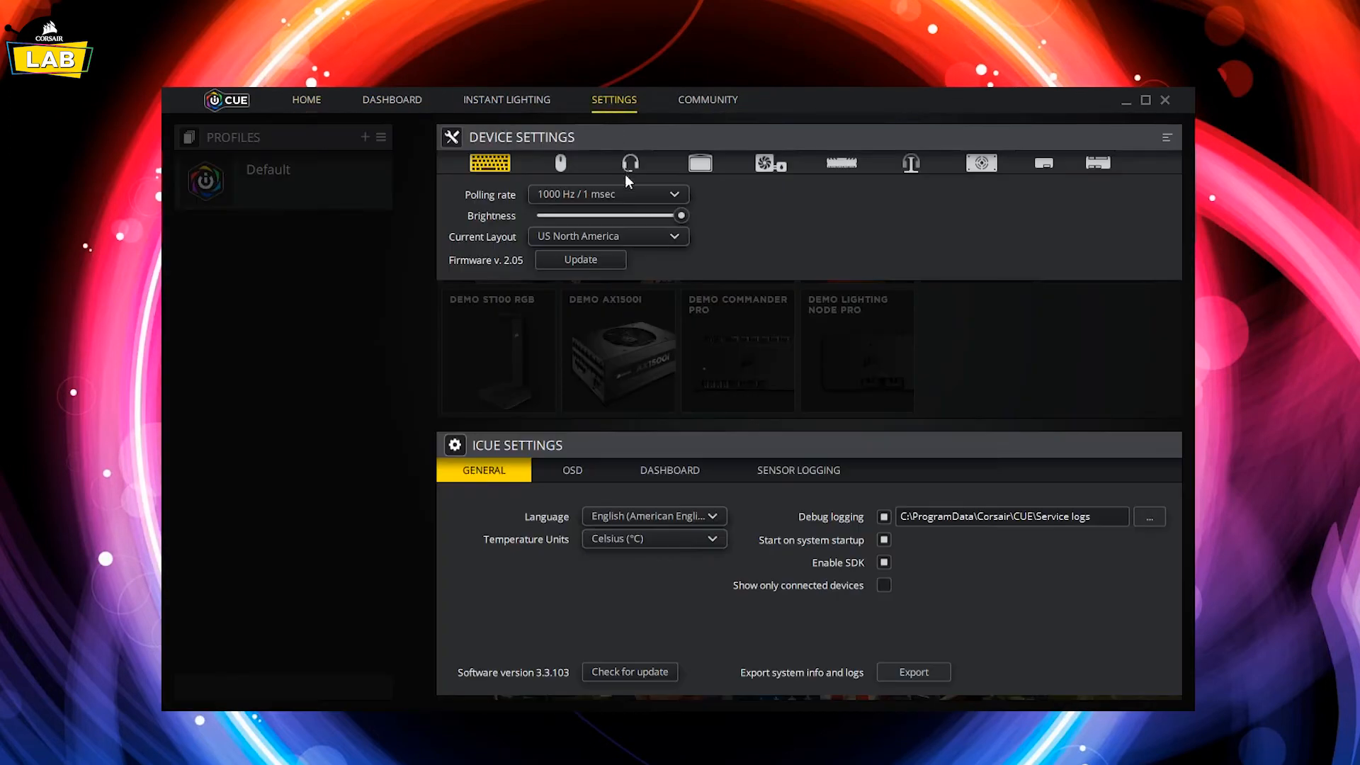
click(668, 470)
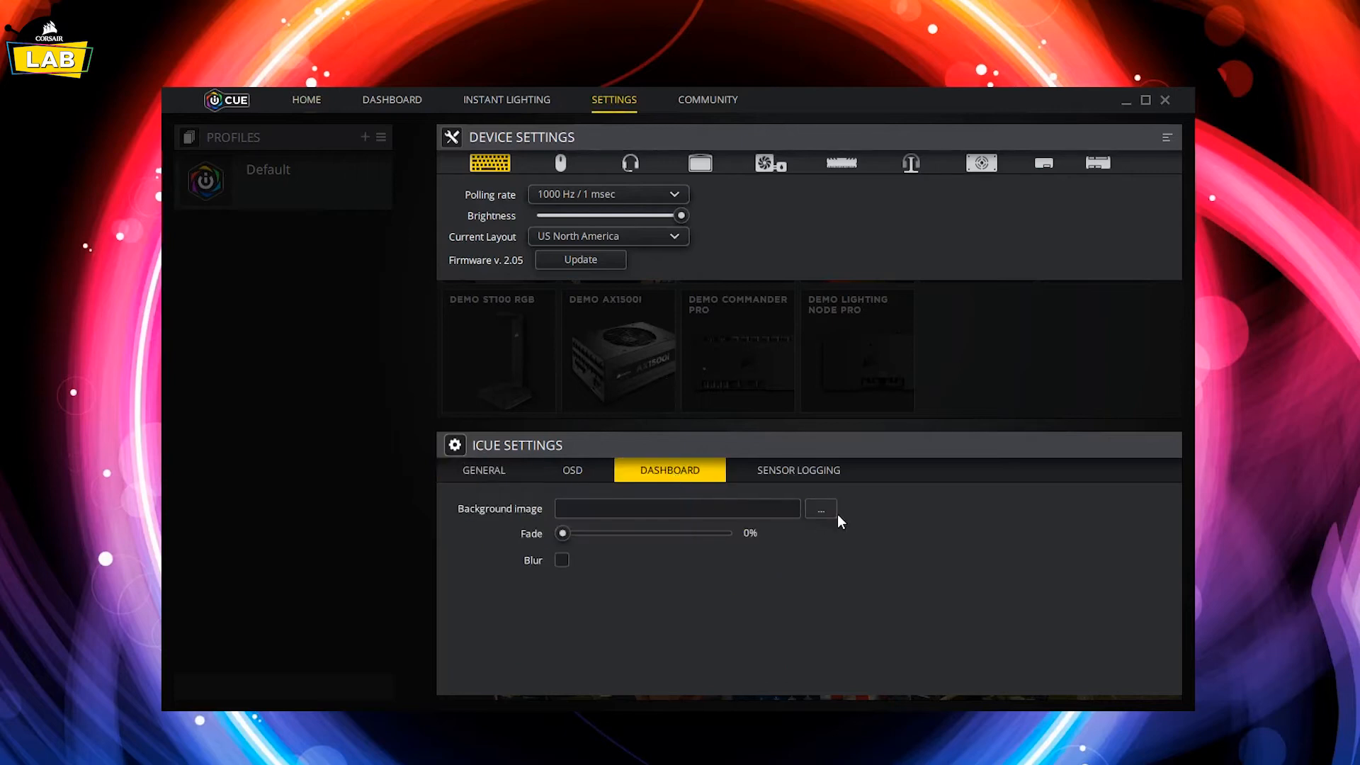
click(818, 509)
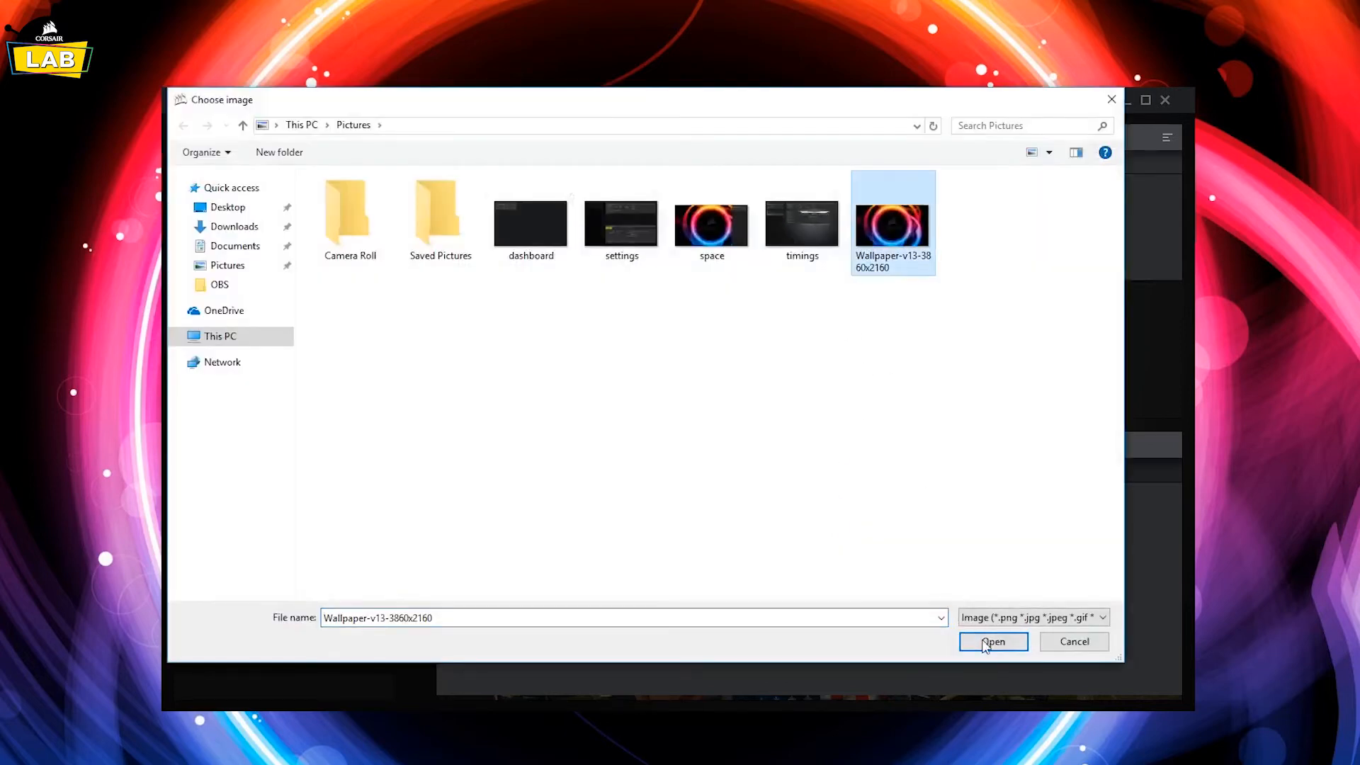
click(992, 641)
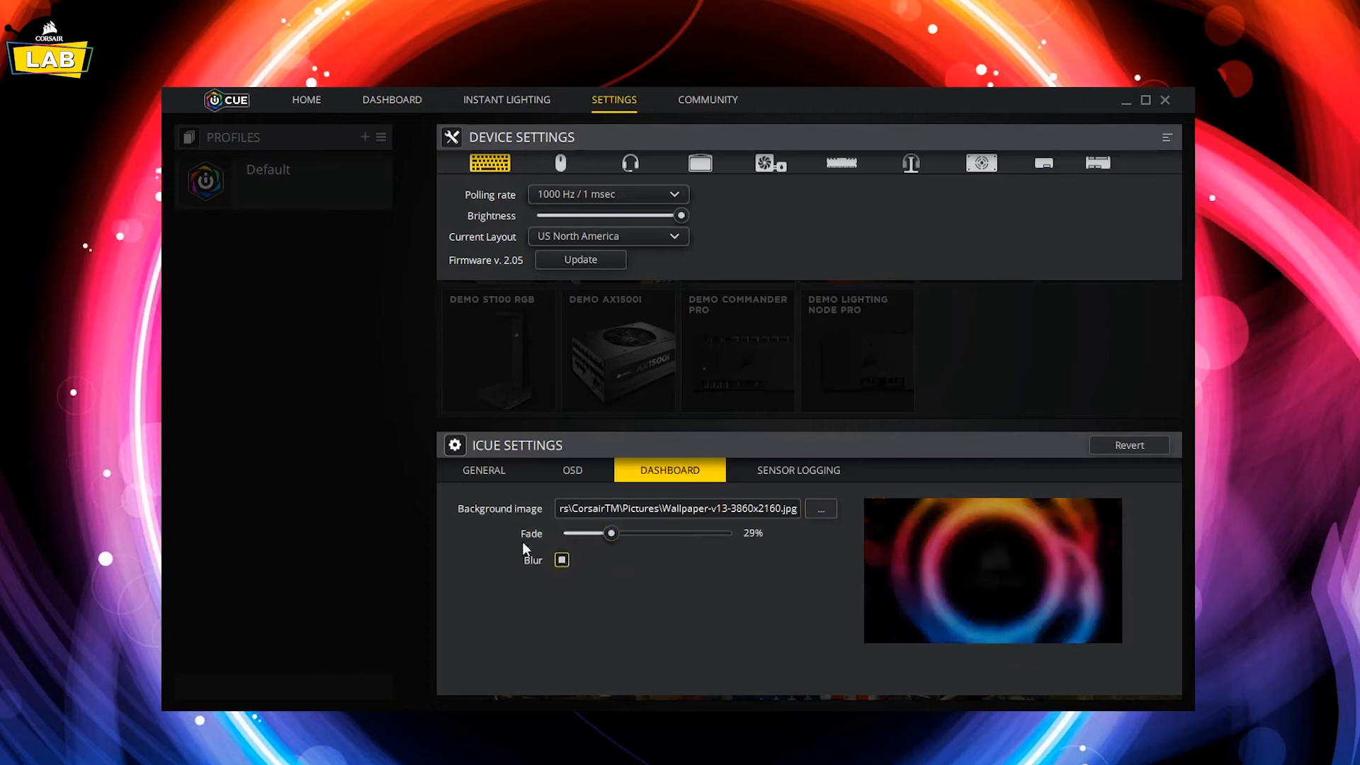
click(390, 99)
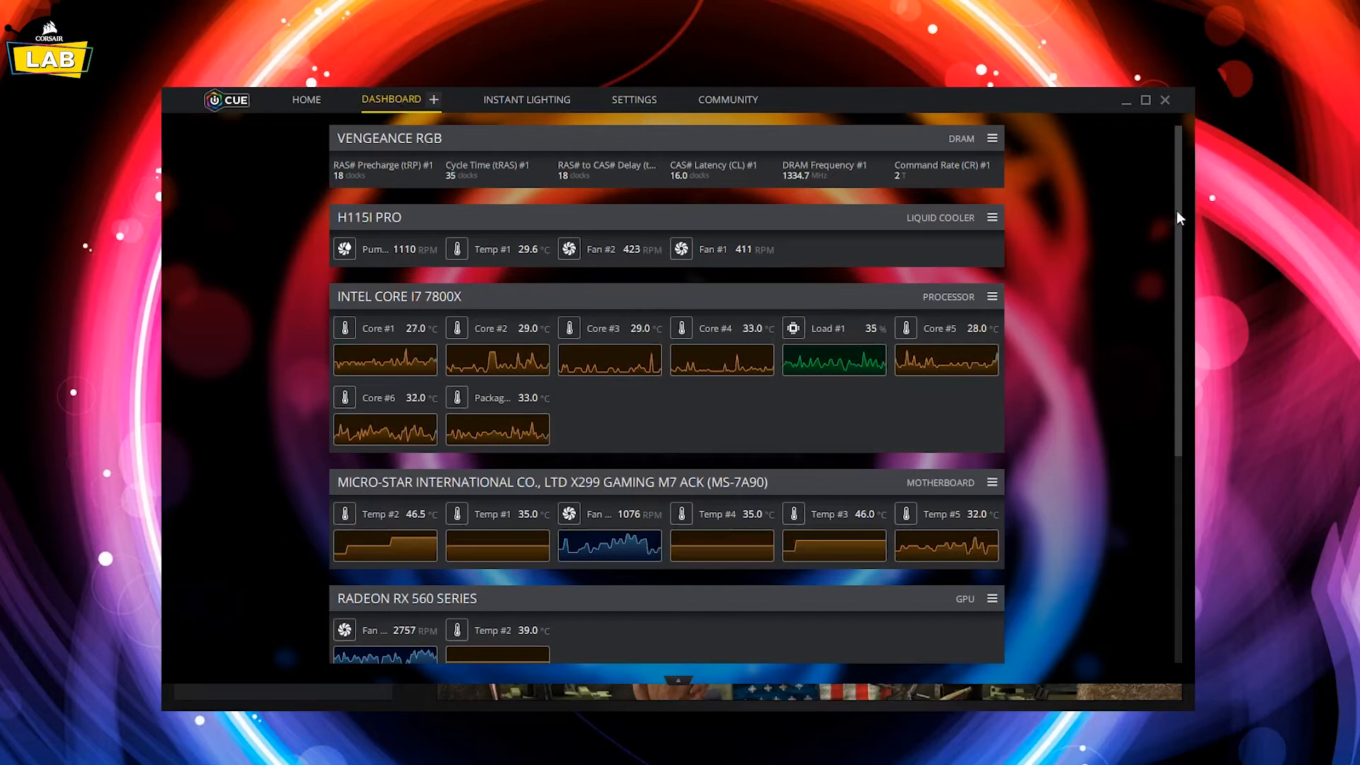
Show iCUE Space from the iCUE tray icon menu.
scroll(down, 3)
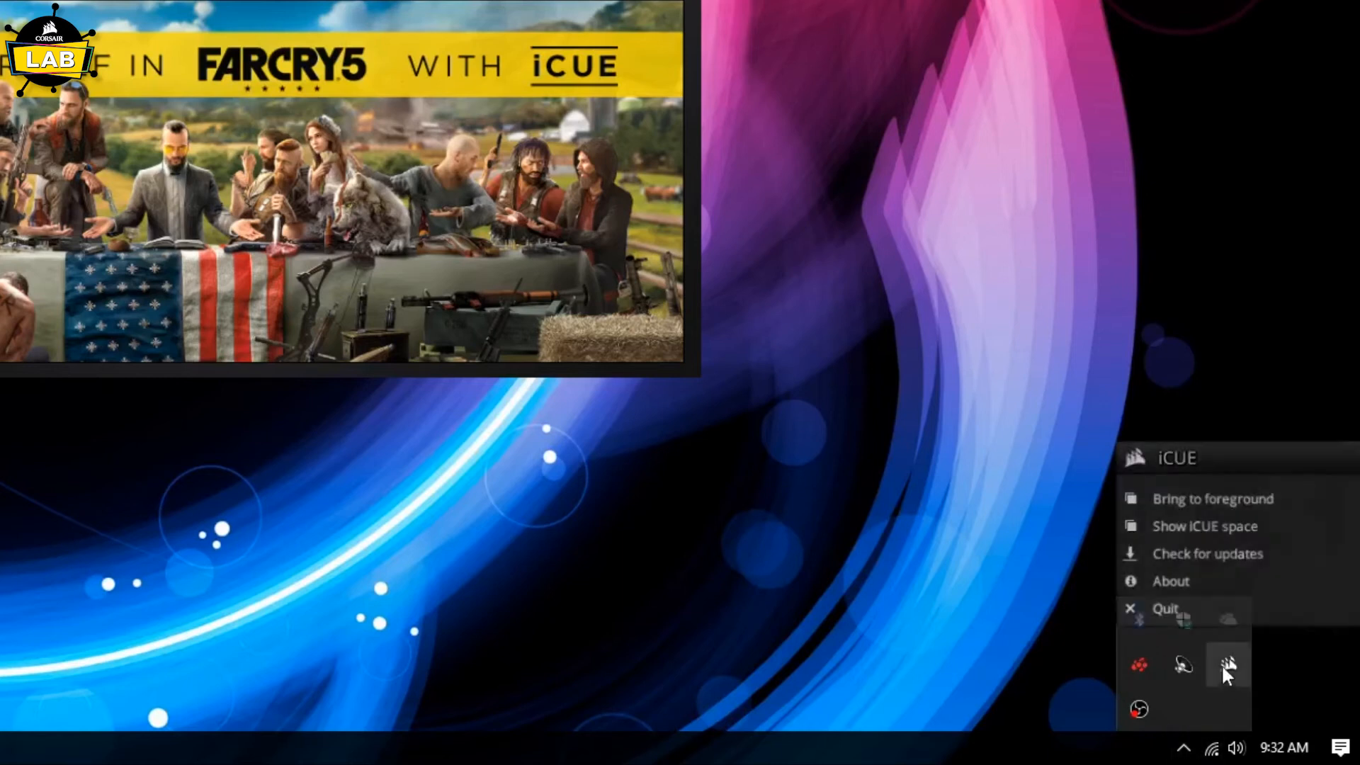
mouse_move(1200, 540)
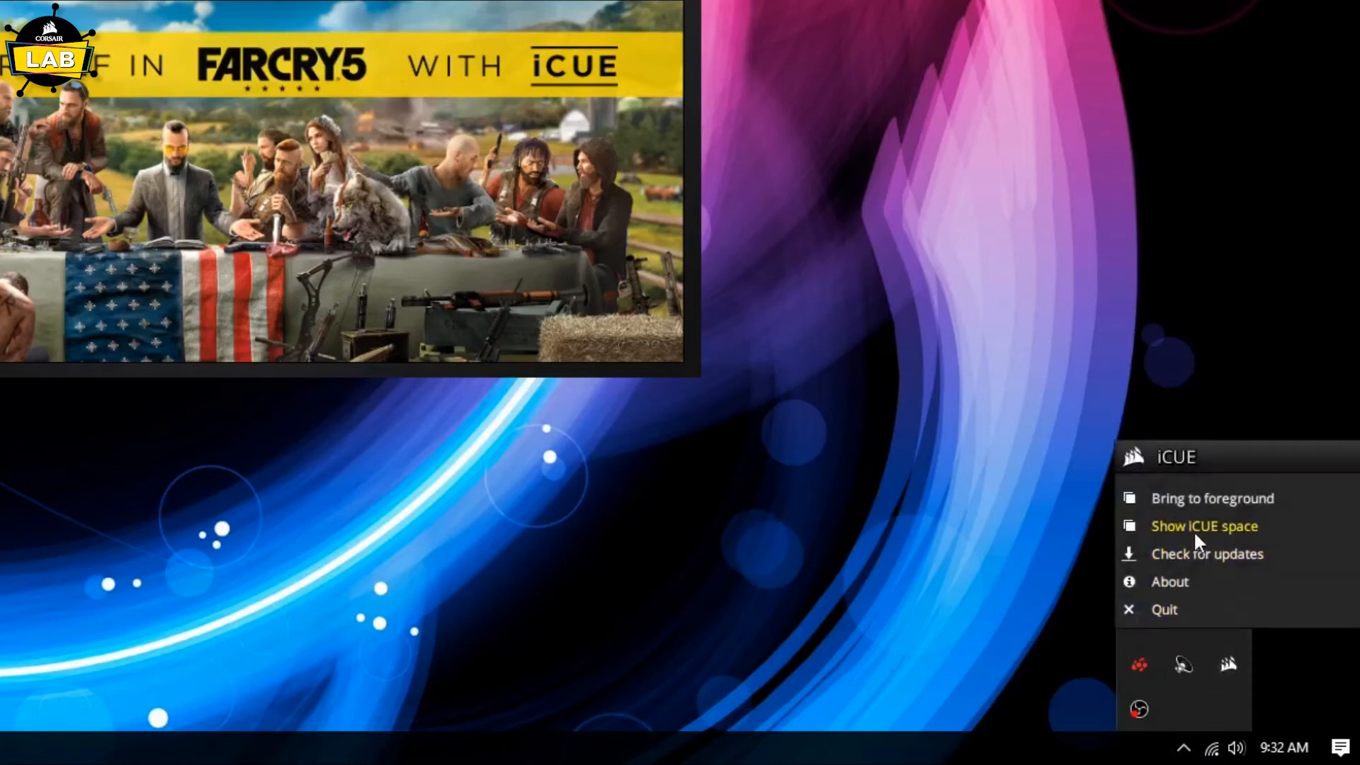
click(1204, 525)
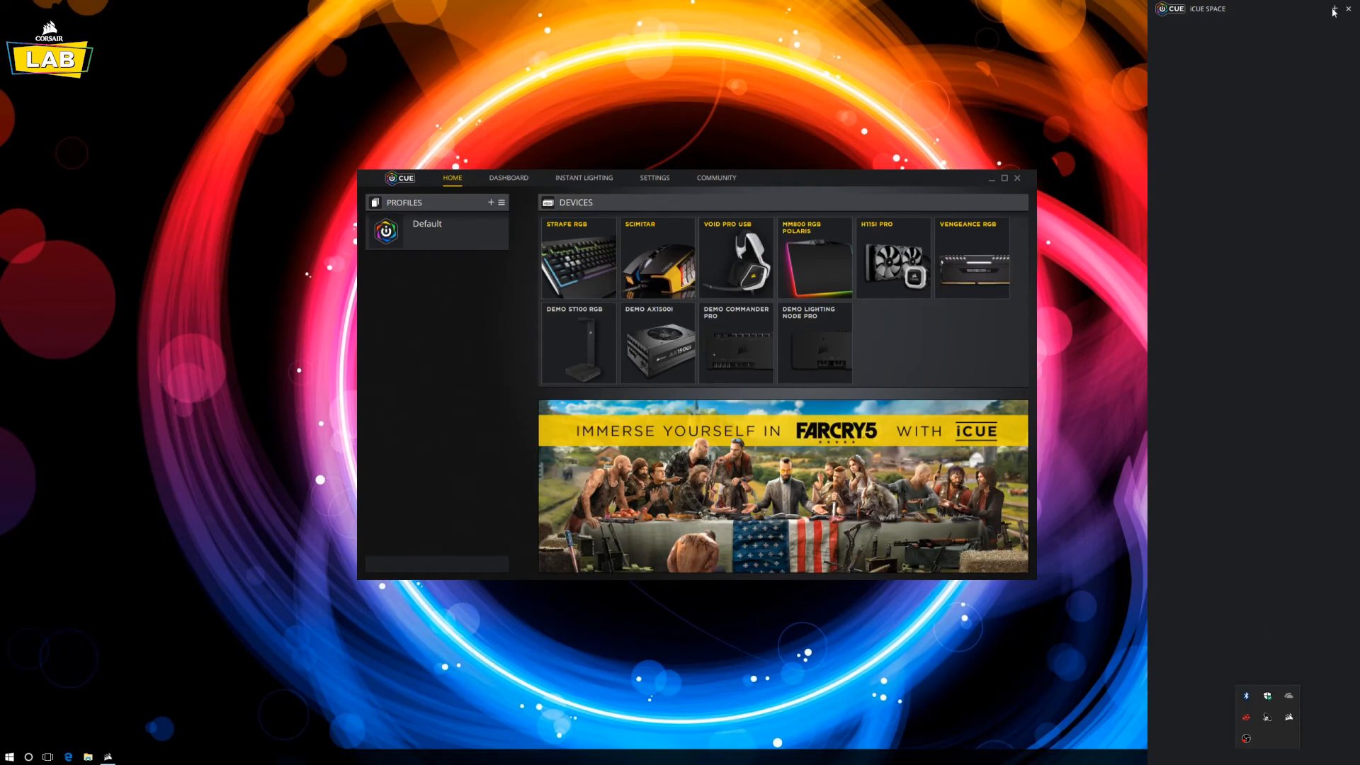
Add the Intel Core i7 7800X panel from System Info to iCUE Space.
click(1335, 9)
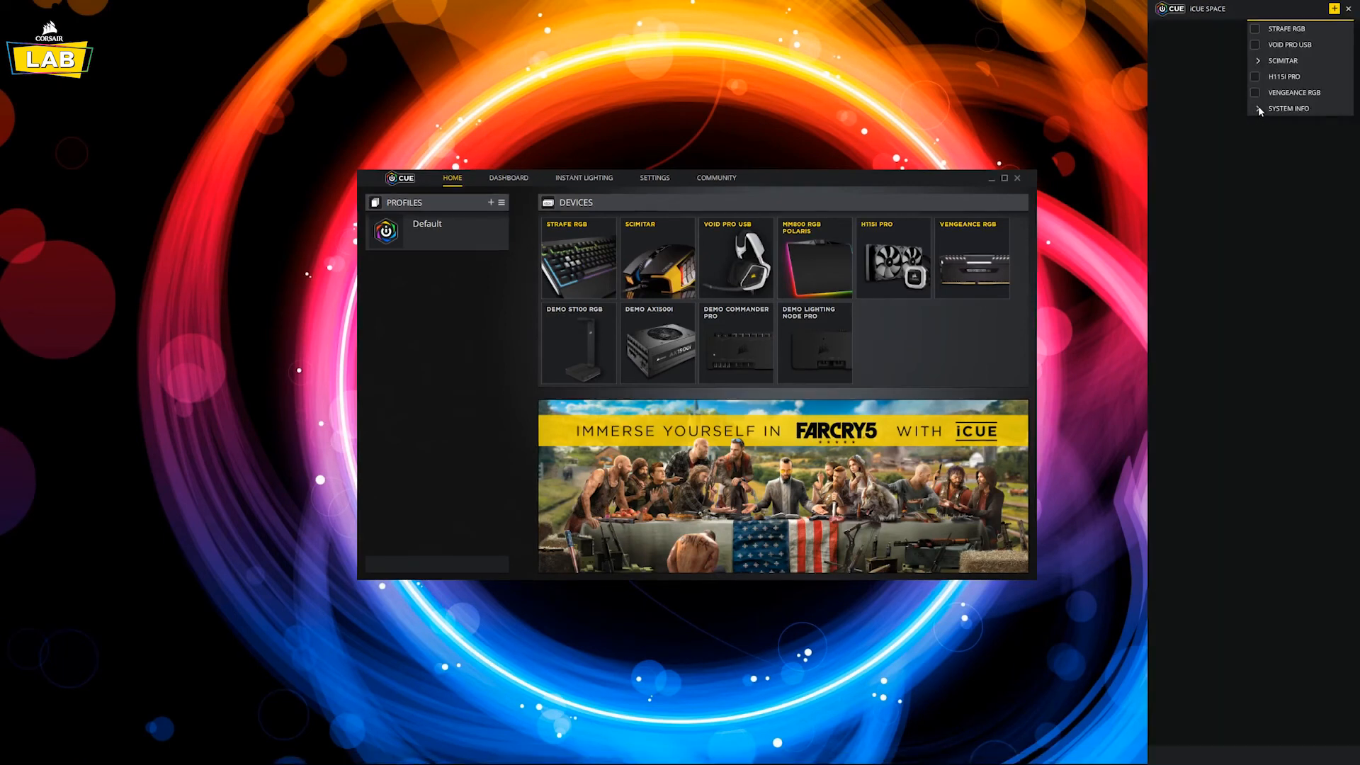
click(1289, 107)
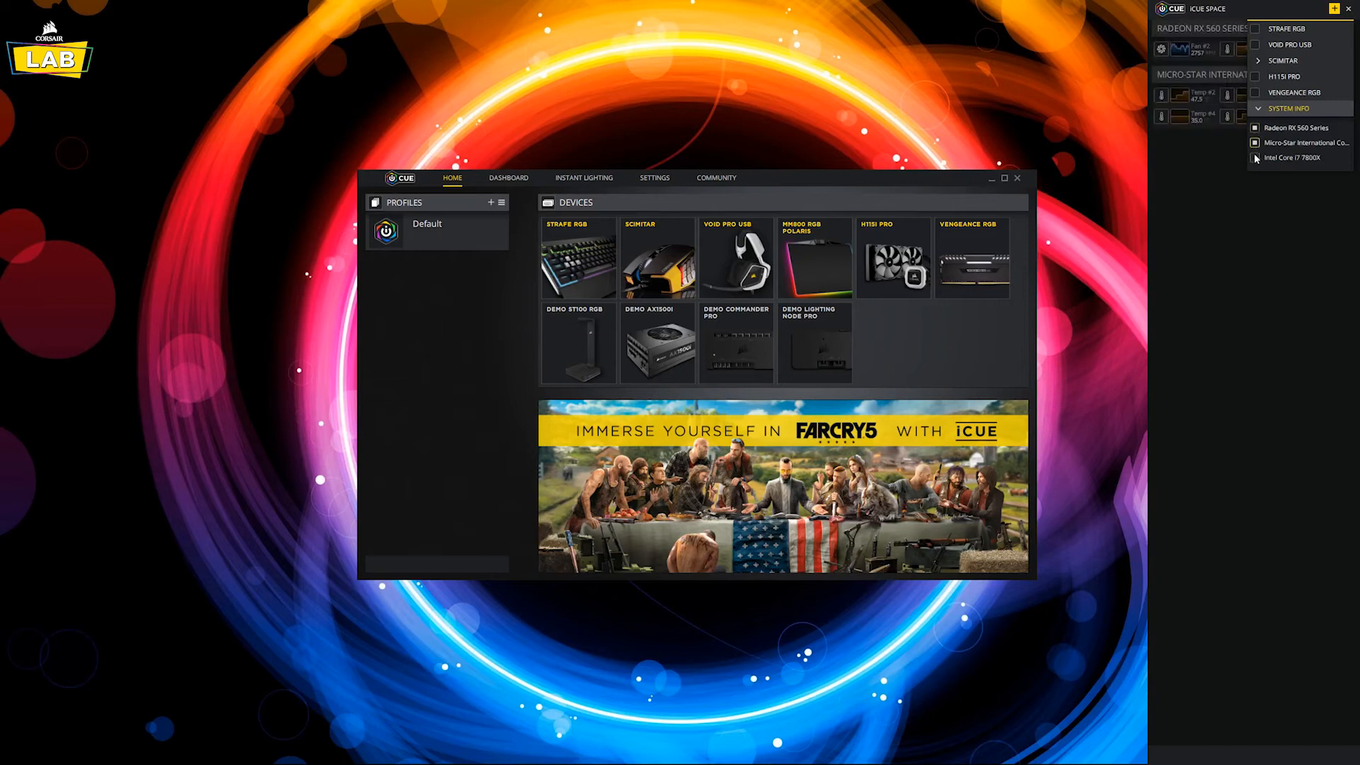
click(1254, 157)
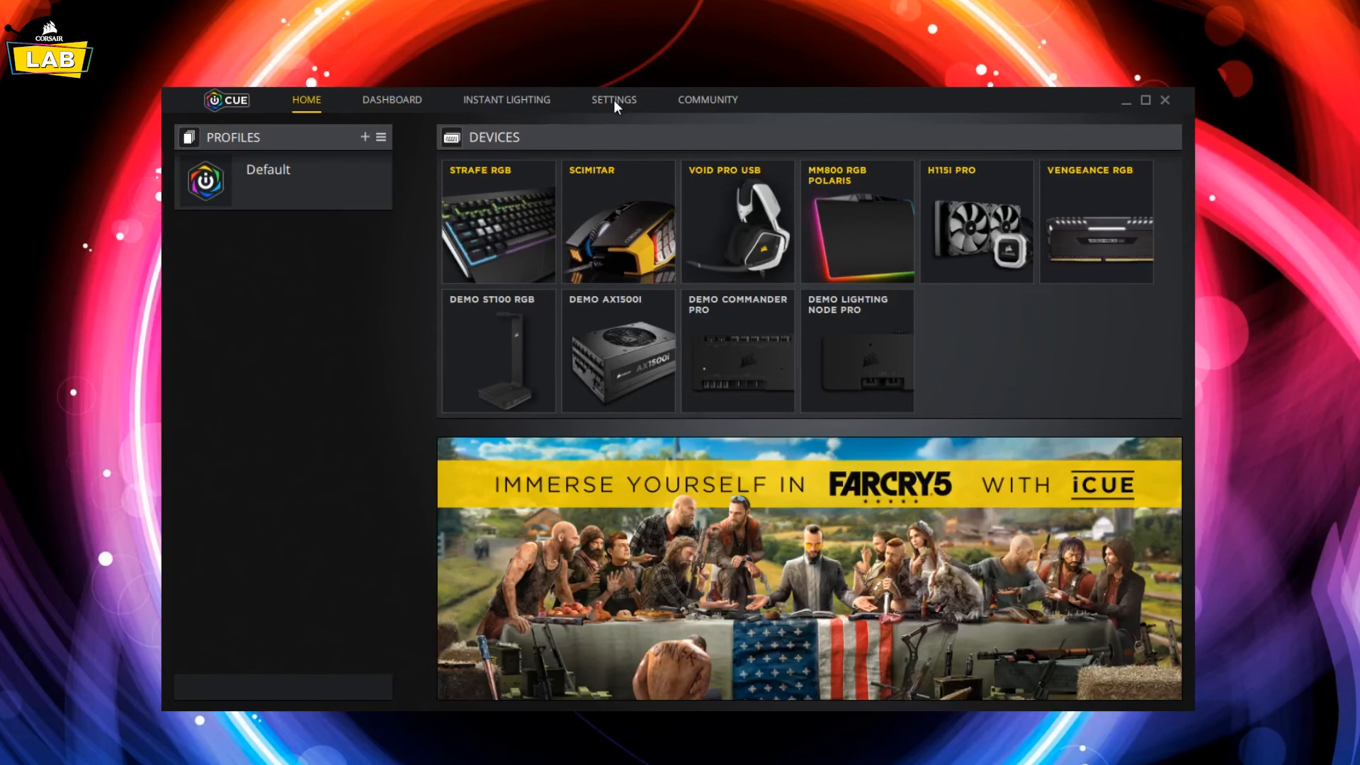
Filter the sensor logging list to System sensors and scroll to the CPU Package and CPU Load entries.
click(613, 99)
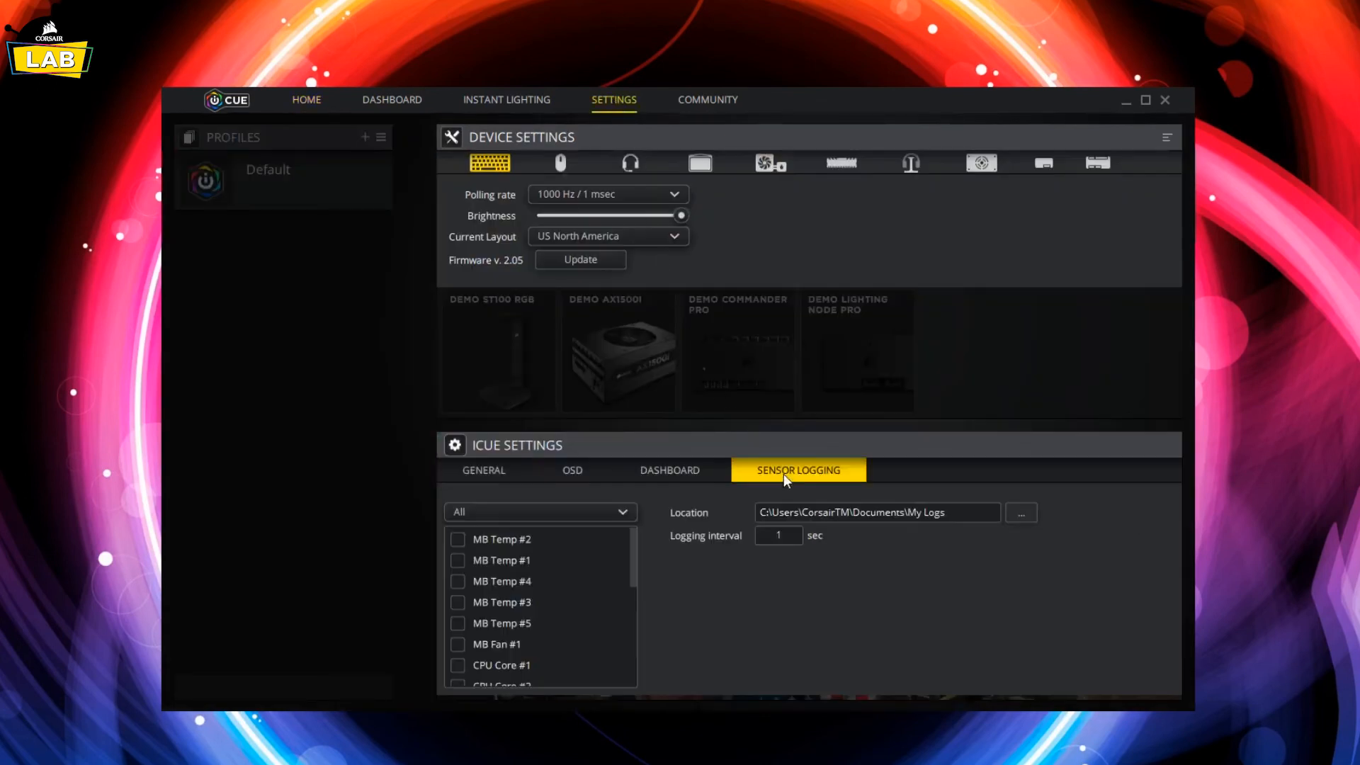
click(538, 512)
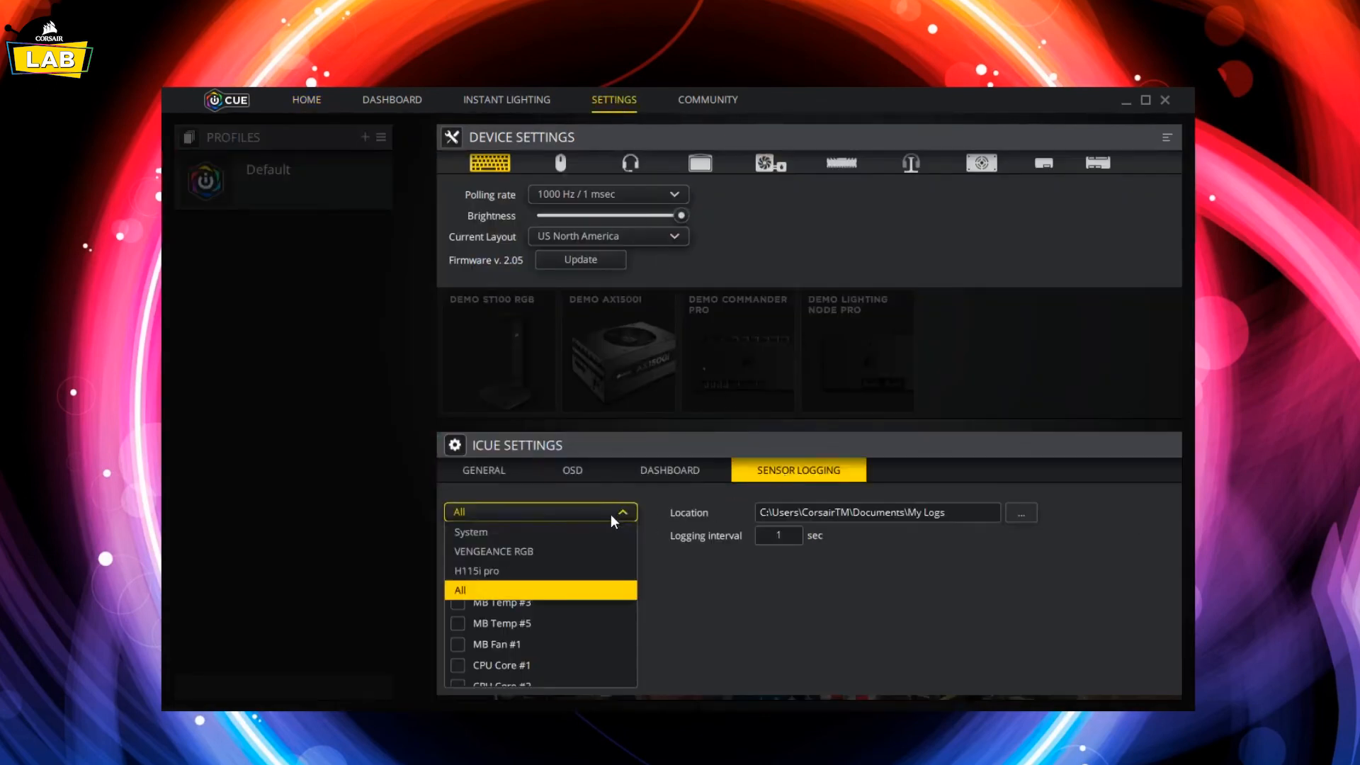
click(471, 531)
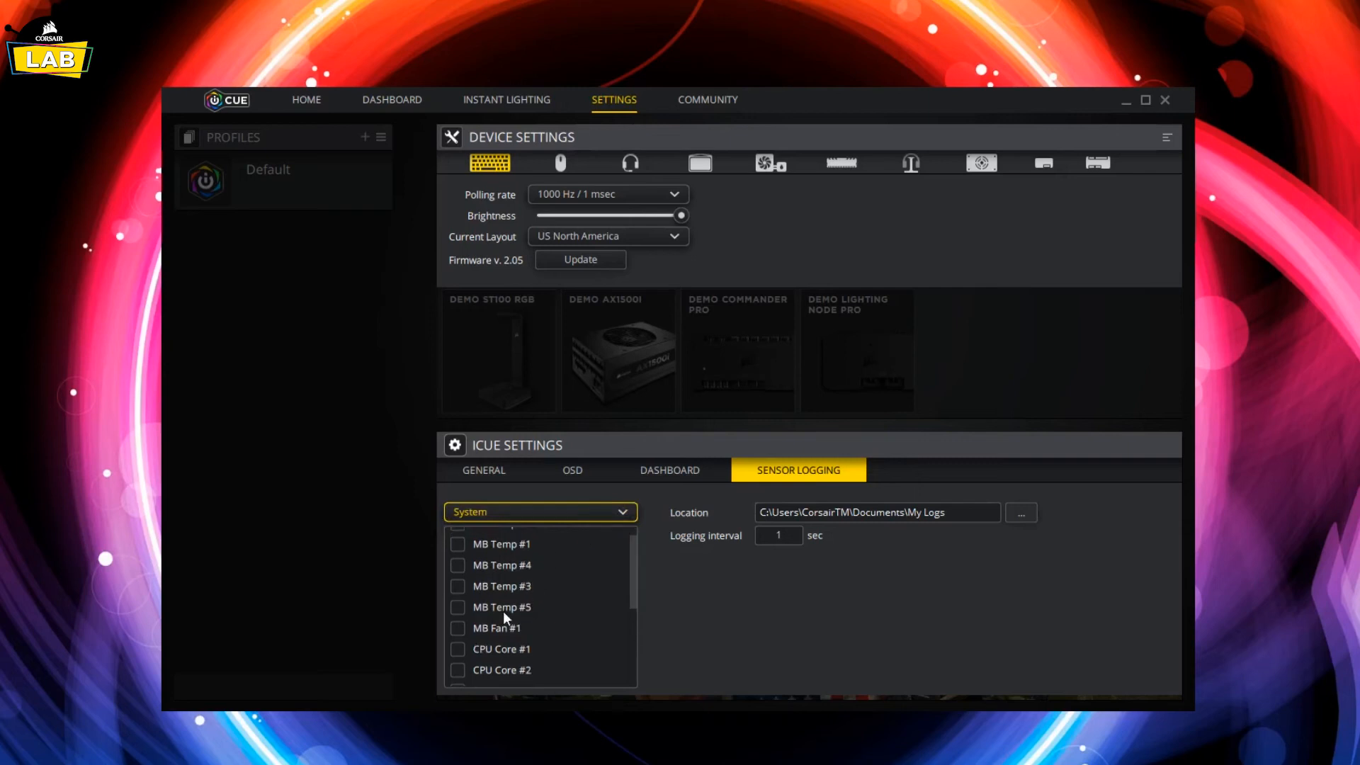
scroll(down, 3)
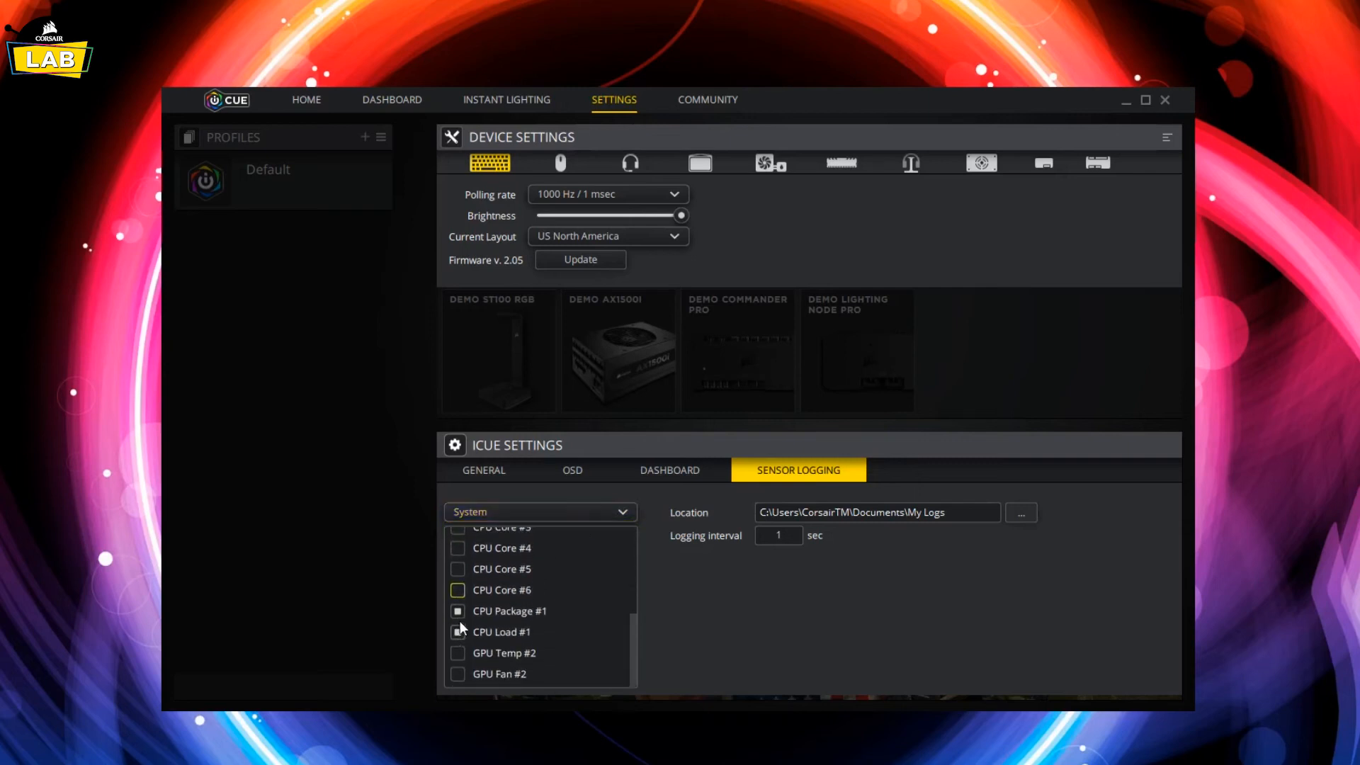
Keep the My Logs folder as the log location and set the logging interval to 5 seconds.
click(1020, 513)
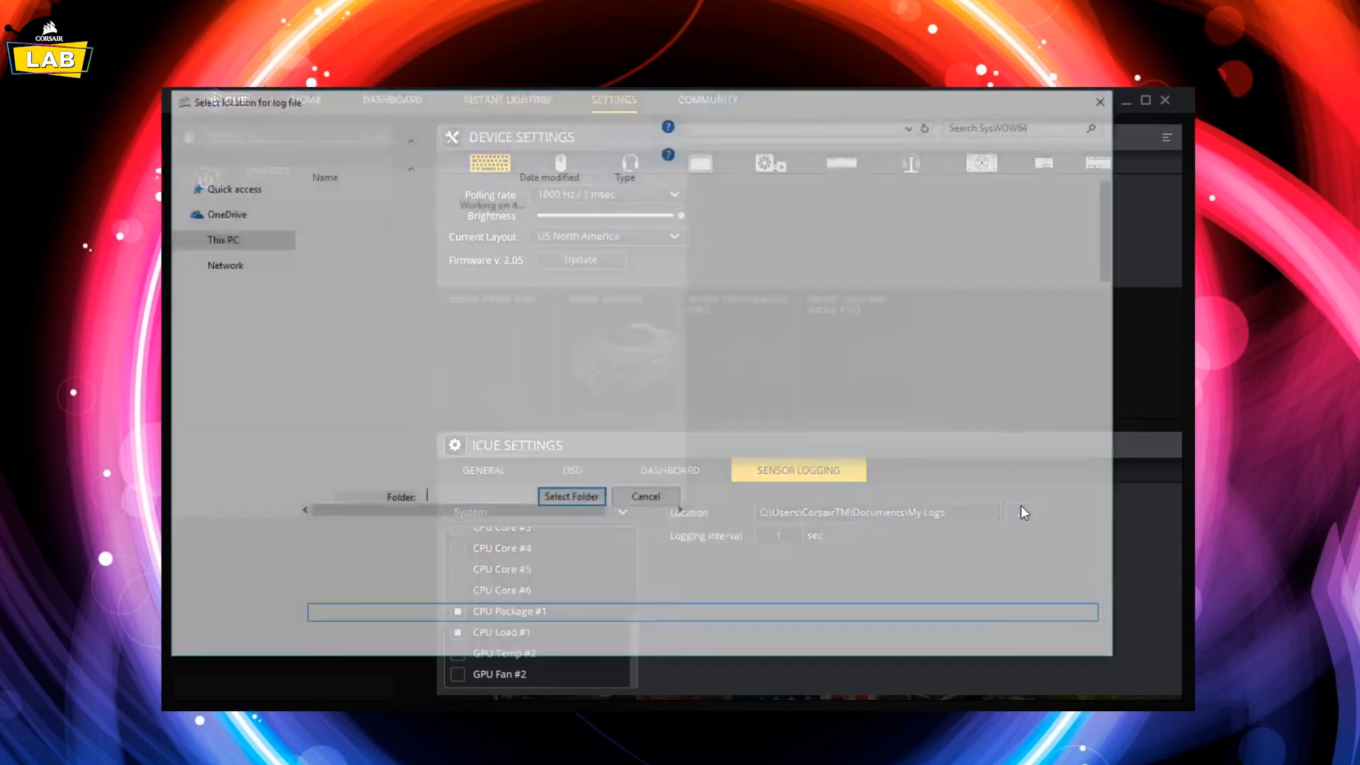
click(646, 496)
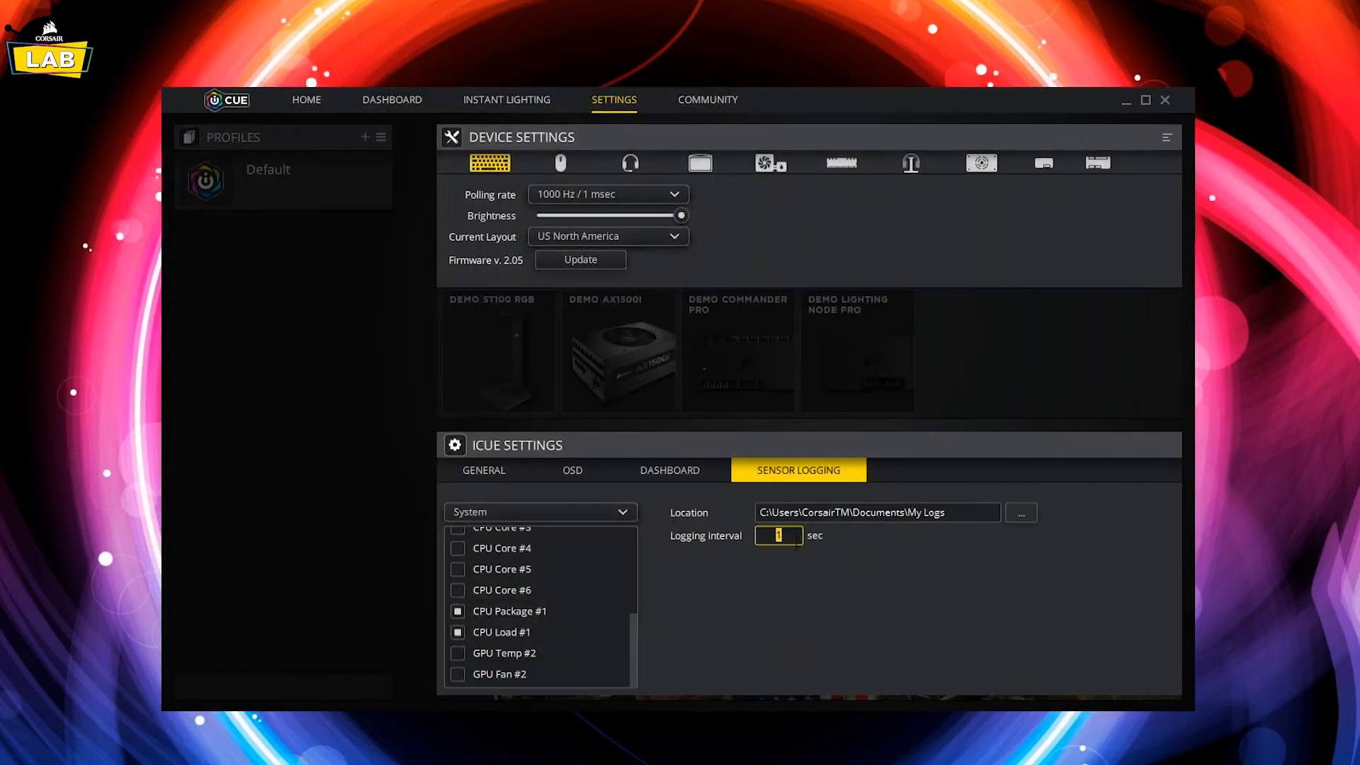
text(5)
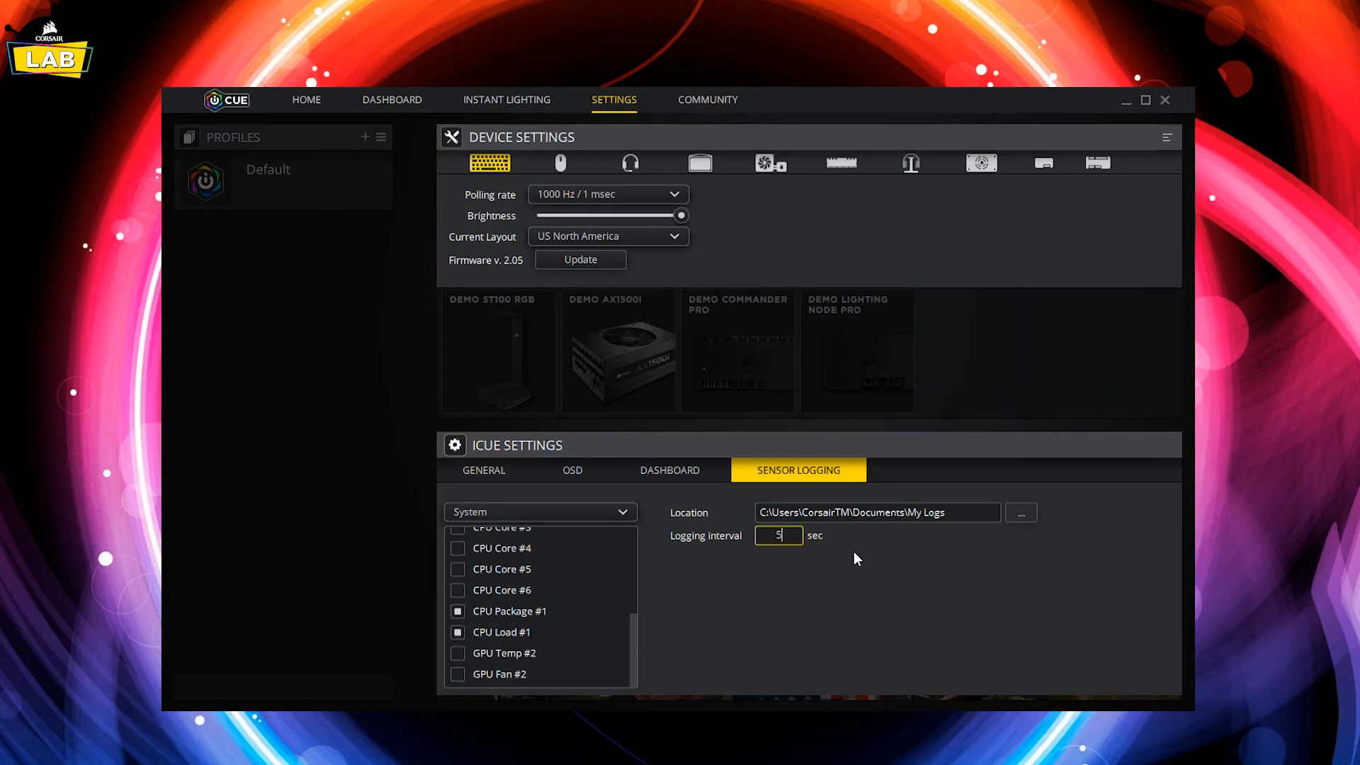